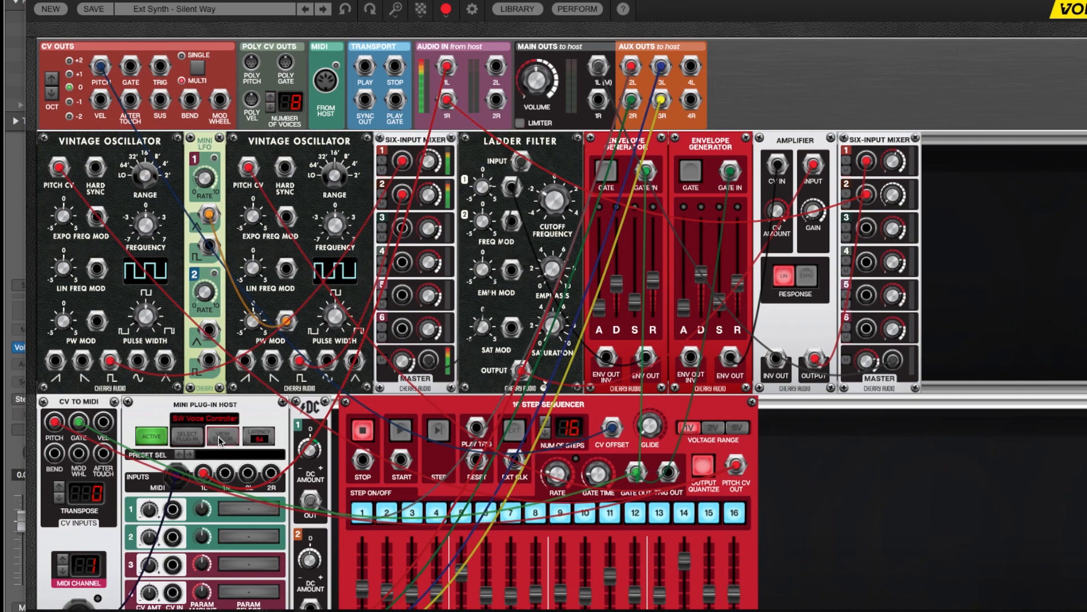
- Open the Silent Way editor, start the 16-step sequencer, and raise mixer input 2's level
{"action": "left_click", "coordinate": [222, 434]}
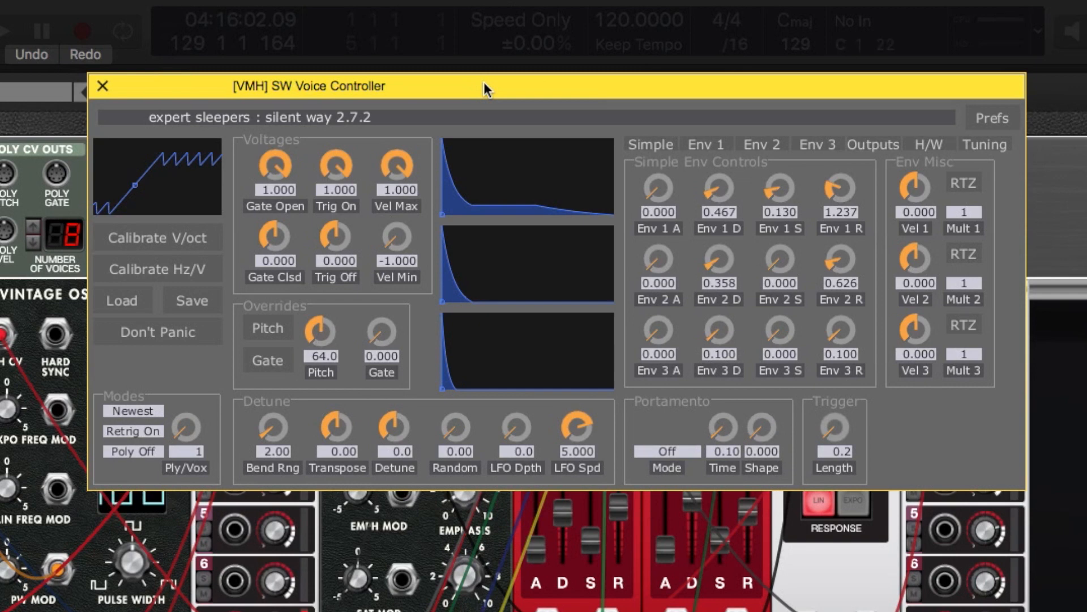
{"action": "mouse_move", "coordinate": [540, 69]}
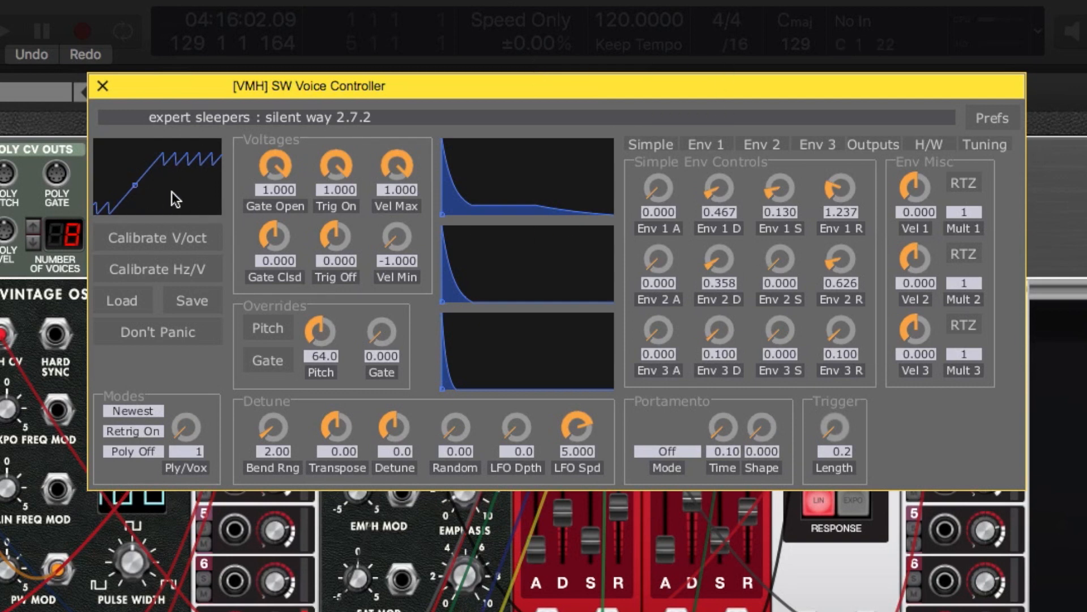
{"action": "mouse_move", "coordinate": [158, 237]}
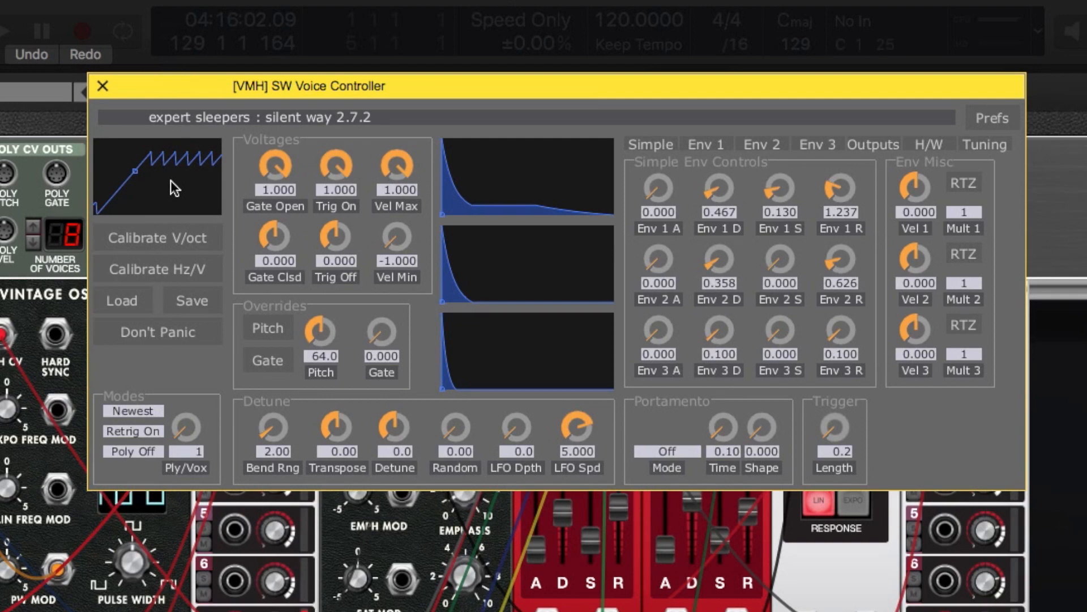
{"action": "left_click", "coordinate": [103, 85]}
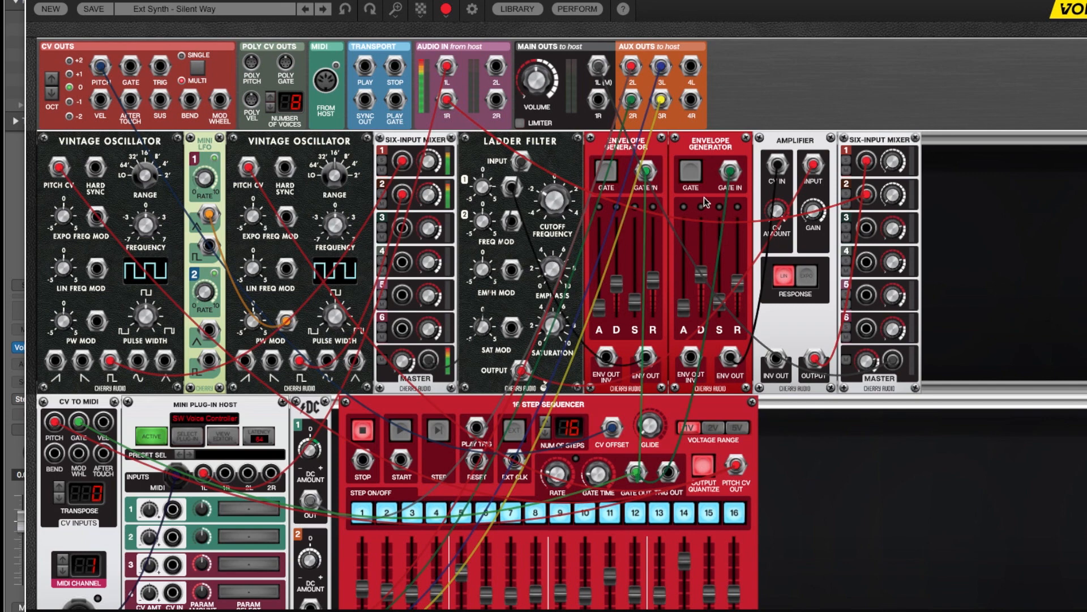
{"action": "mouse_move", "coordinate": [590, 257]}
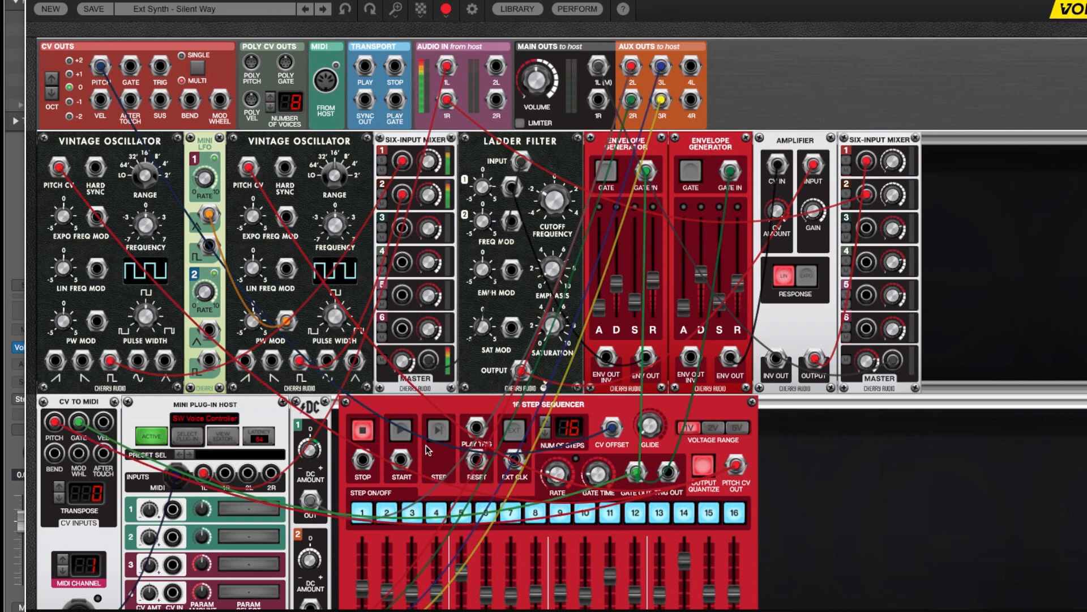
{"action": "left_click", "coordinate": [400, 430]}
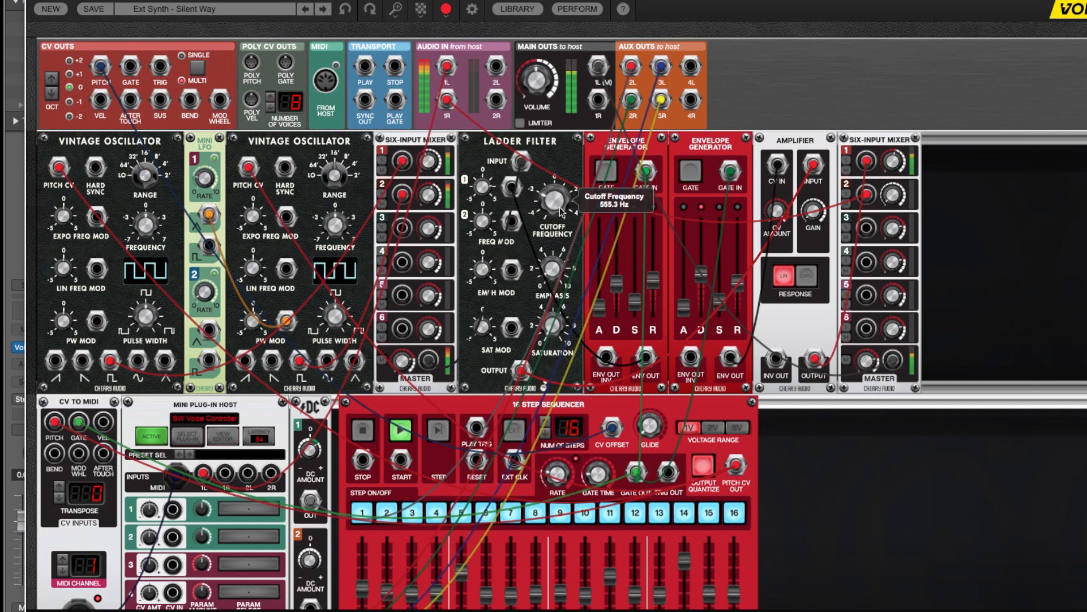
{"action": "mouse_move", "coordinate": [636, 171]}
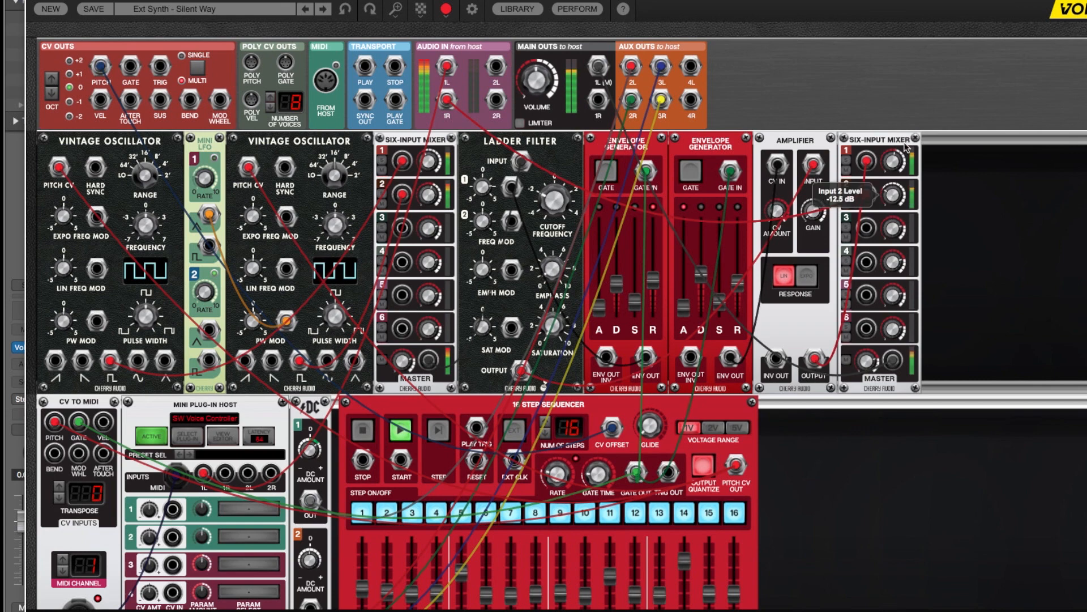
{"action": "left_click_drag", "start_coordinate": [890, 166], "coordinate": [890, 156]}
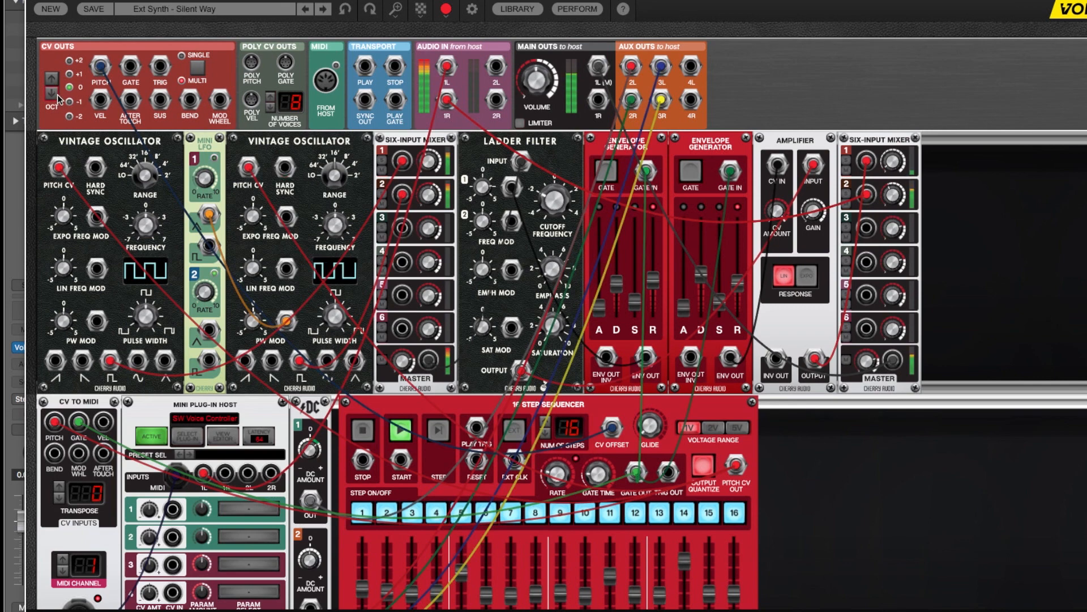
{"action": "mouse_move", "coordinate": [893, 179]}
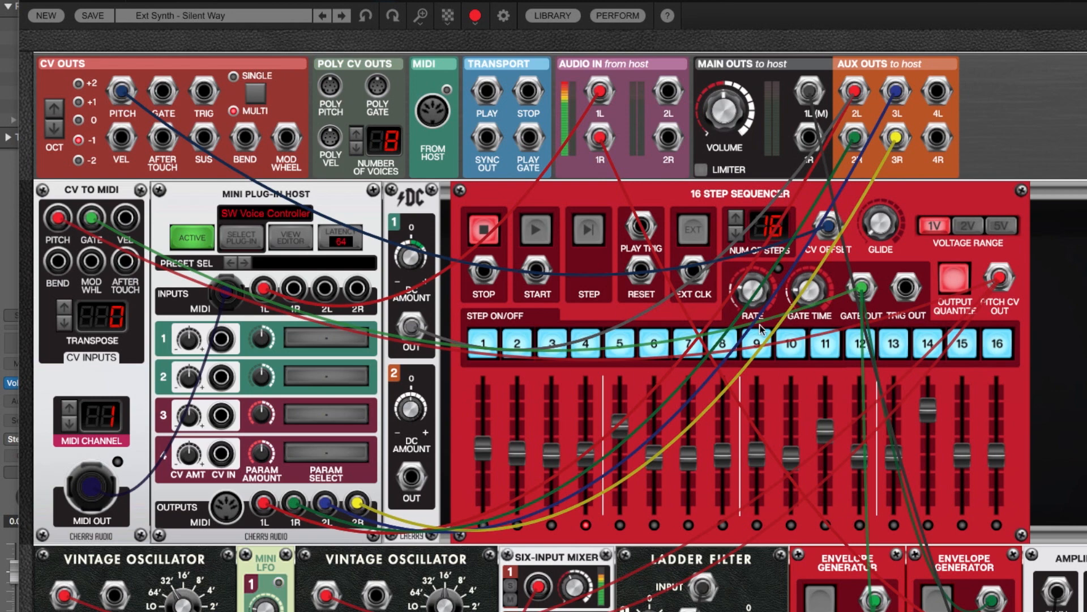
{"action": "mouse_move", "coordinate": [769, 404]}
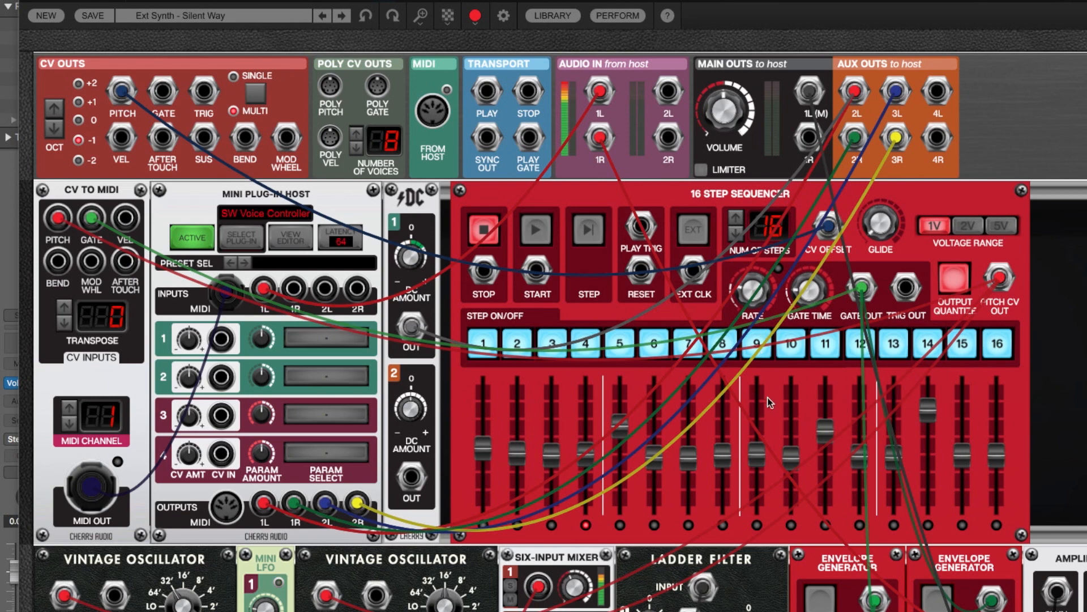
{"action": "mouse_move", "coordinate": [331, 194]}
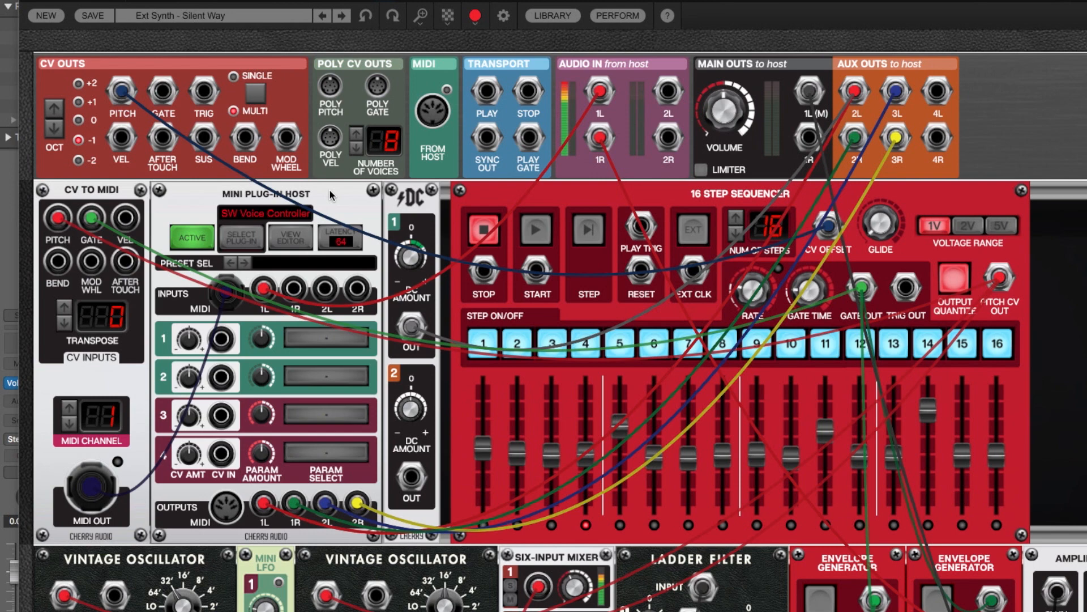
{"action": "mouse_move", "coordinate": [876, 203]}
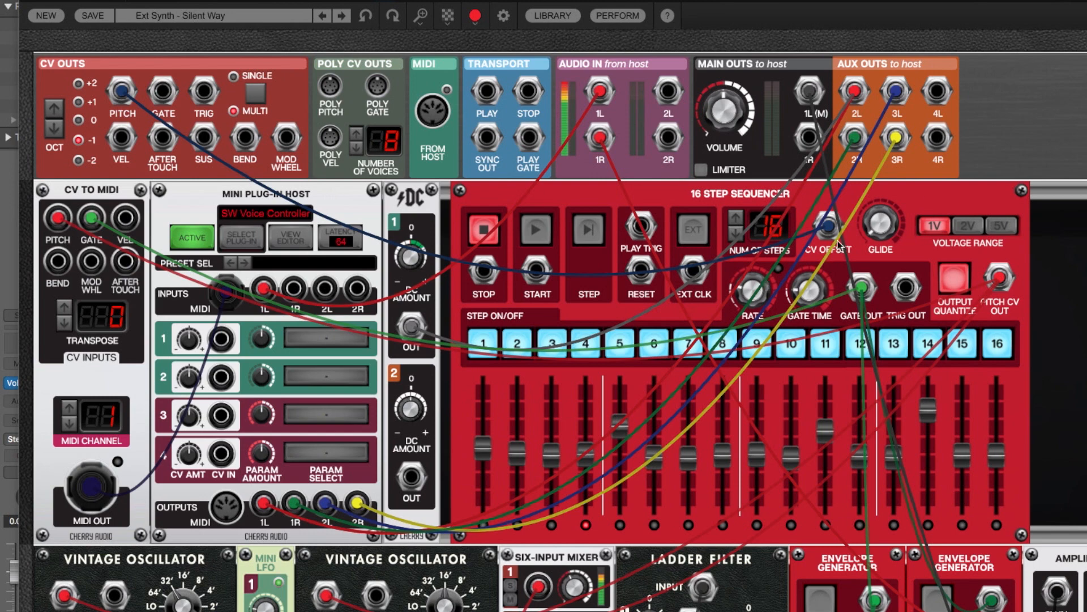
{"action": "mouse_move", "coordinate": [173, 360]}
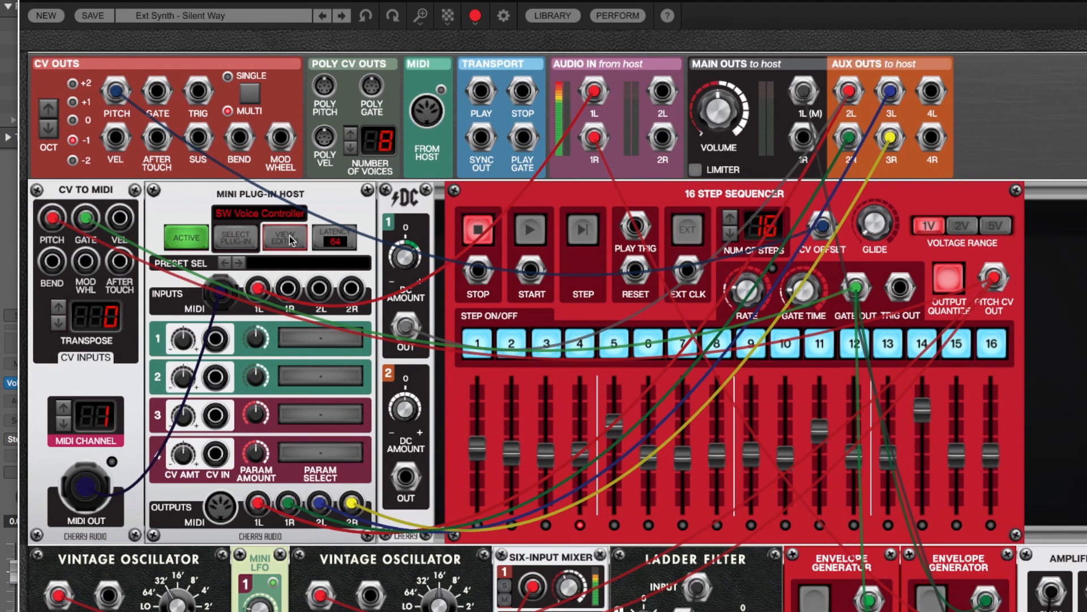
{"action": "left_click", "coordinate": [283, 236]}
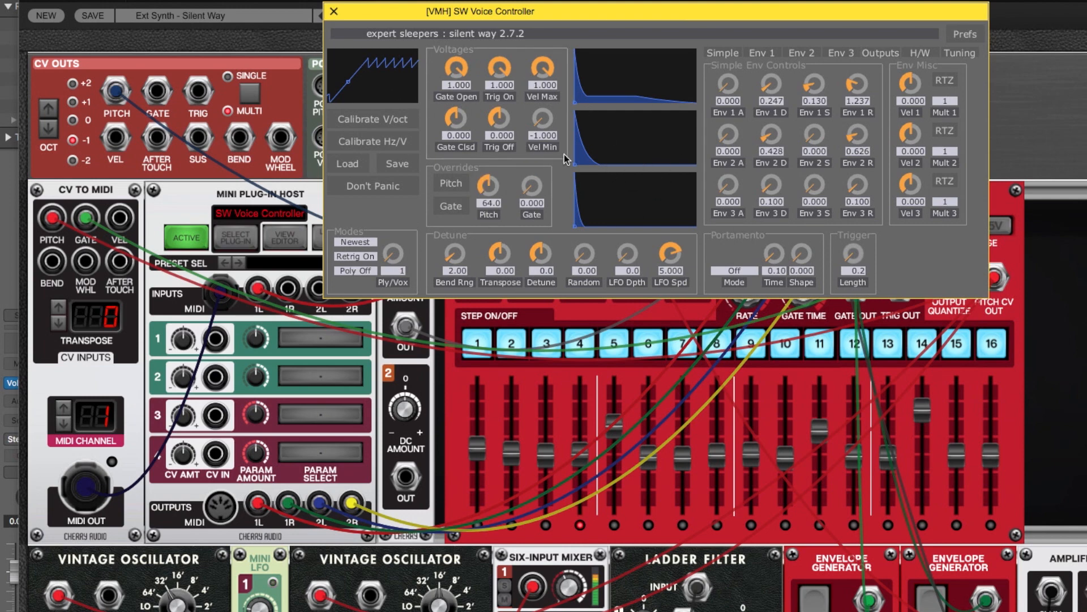
{"action": "mouse_move", "coordinate": [832, 114]}
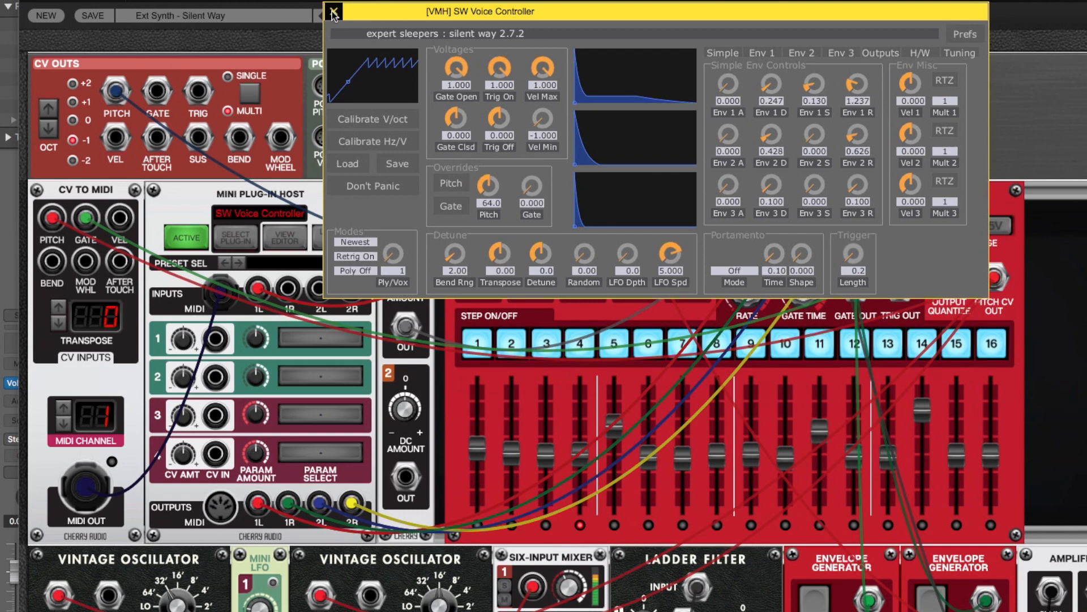
{"action": "left_click", "coordinate": [333, 13]}
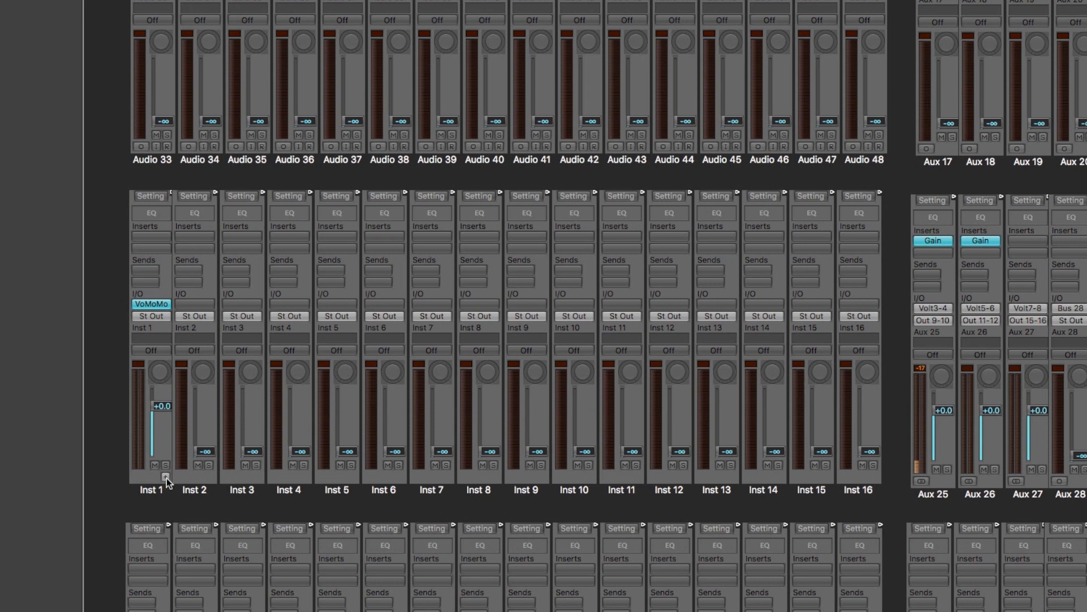
- Scroll to the Aux 25–27 strips and confirm Aux 25 outputs to Output 9-10
{"action": "scroll", "scroll_direction": "right", "scroll_amount": 3}
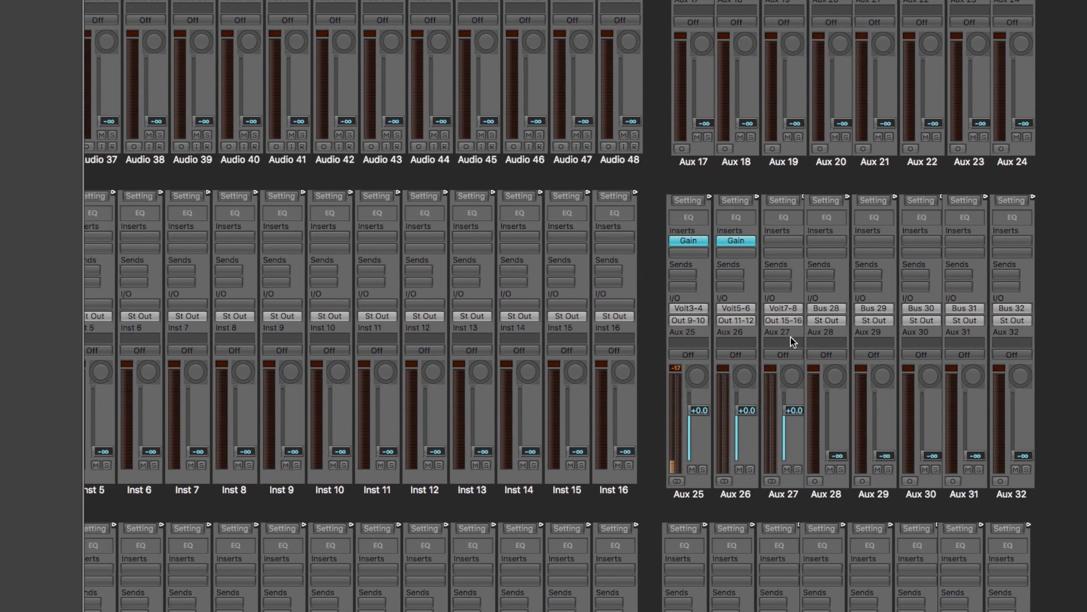
{"action": "mouse_move", "coordinate": [716, 310]}
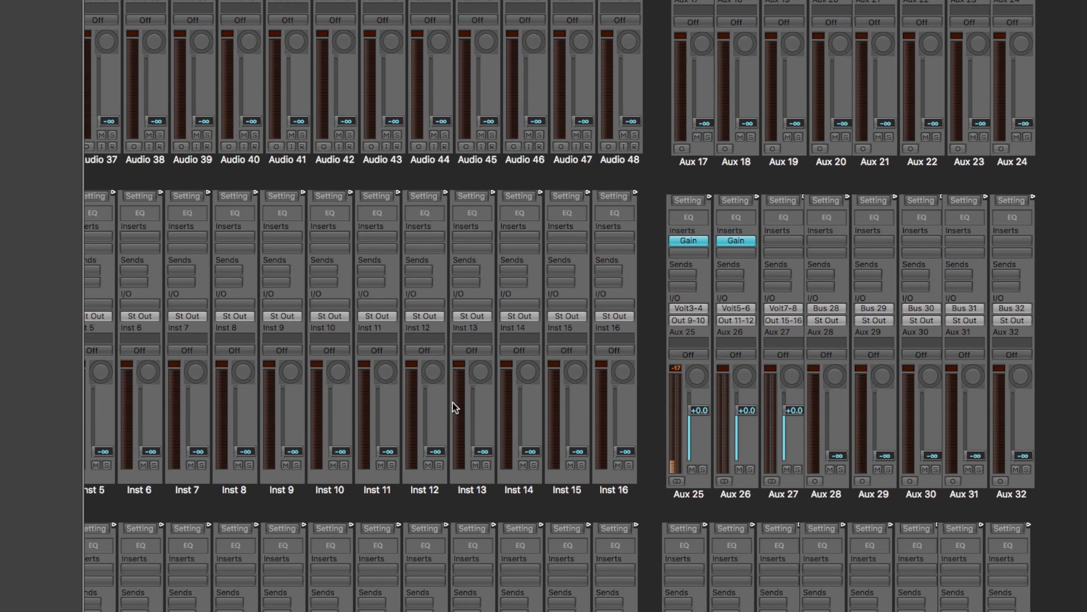
{"action": "mouse_move", "coordinate": [694, 323]}
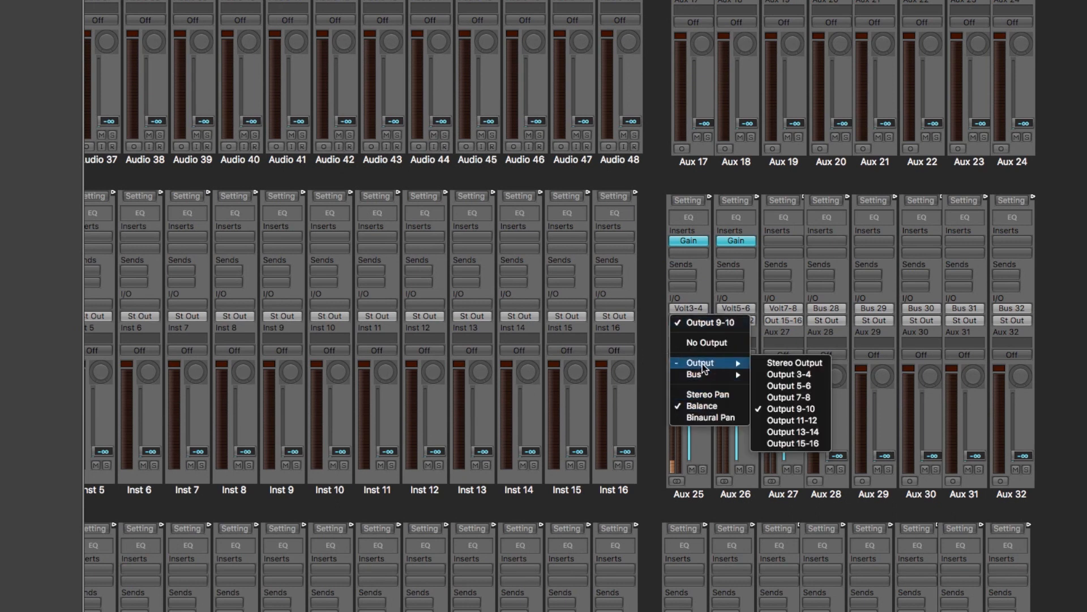
{"action": "left_click", "coordinate": [790, 420]}
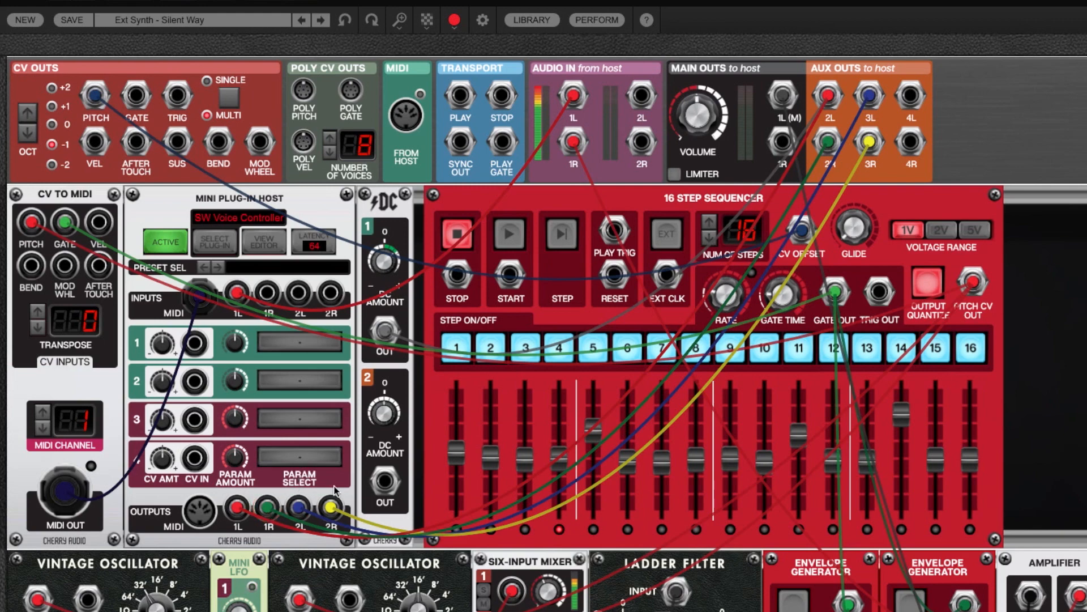
{"action": "left_click", "coordinate": [262, 243]}
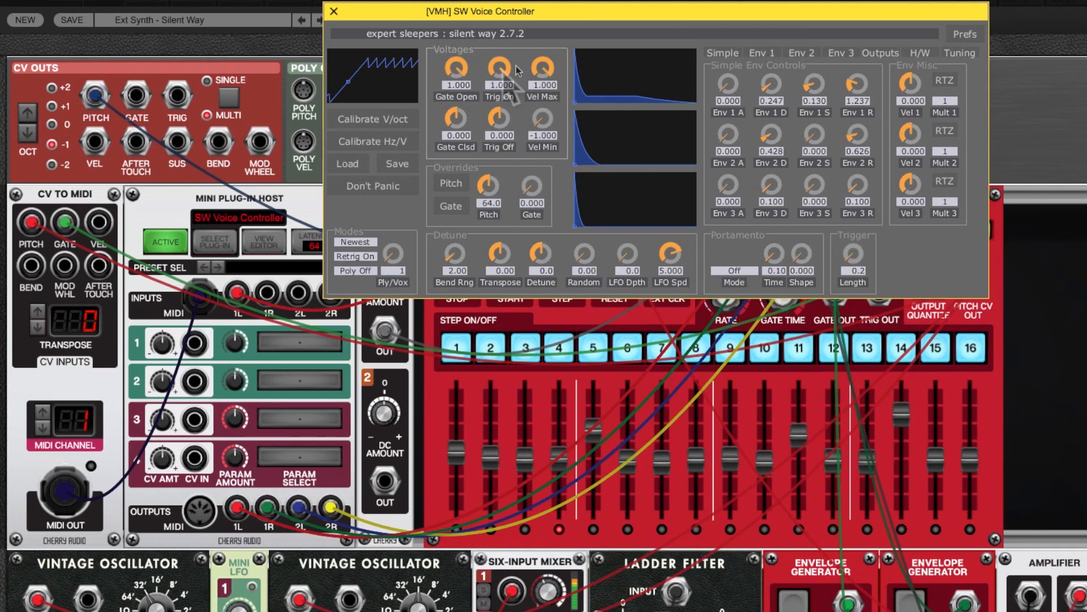
{"action": "mouse_move", "coordinate": [664, 121]}
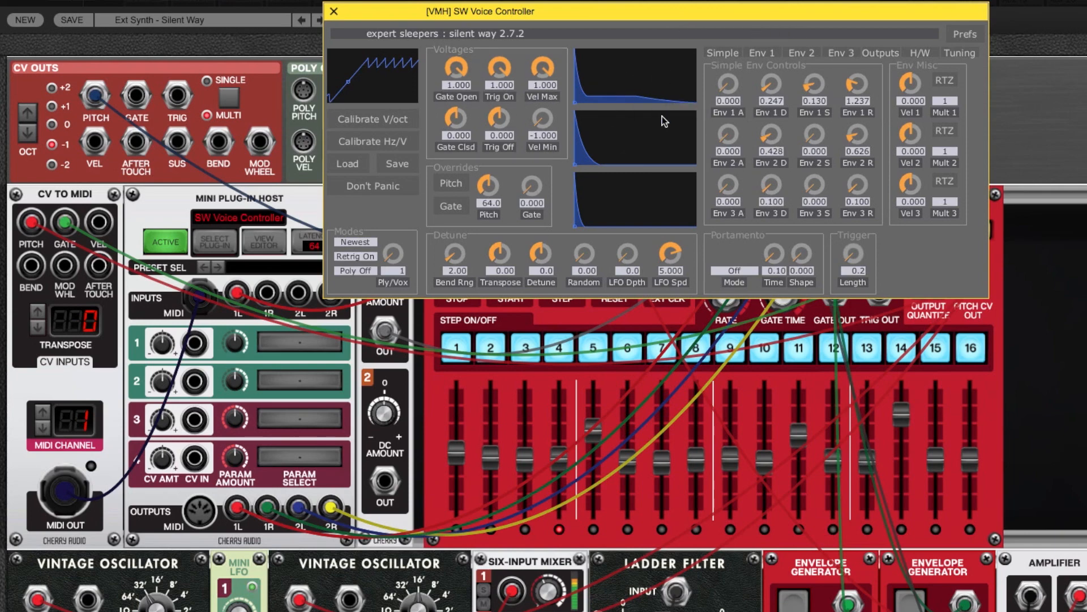
{"action": "mouse_move", "coordinate": [697, 176]}
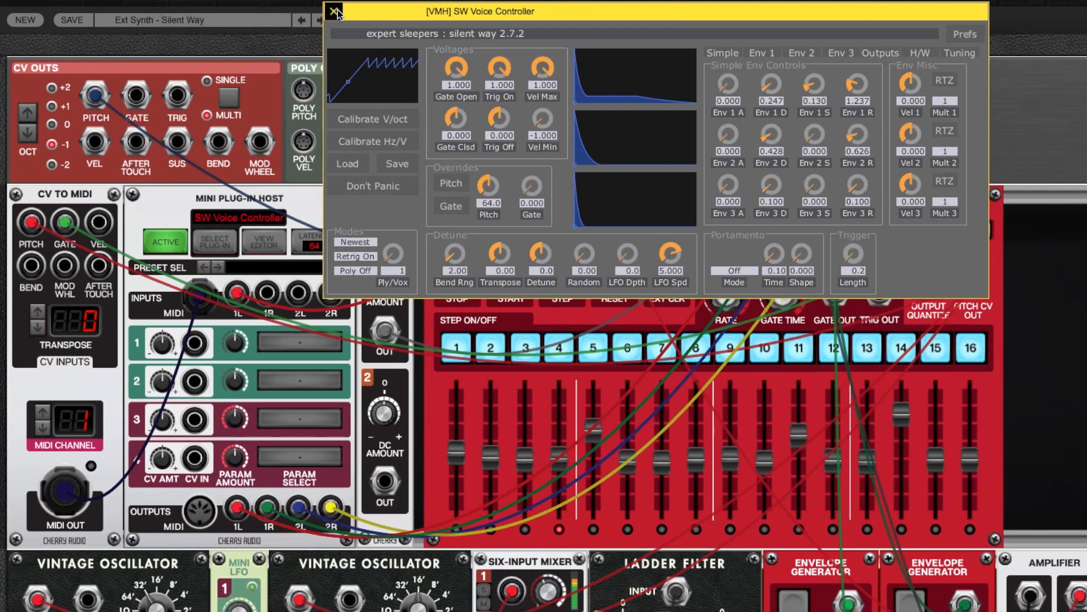
{"action": "left_click", "coordinate": [336, 13]}
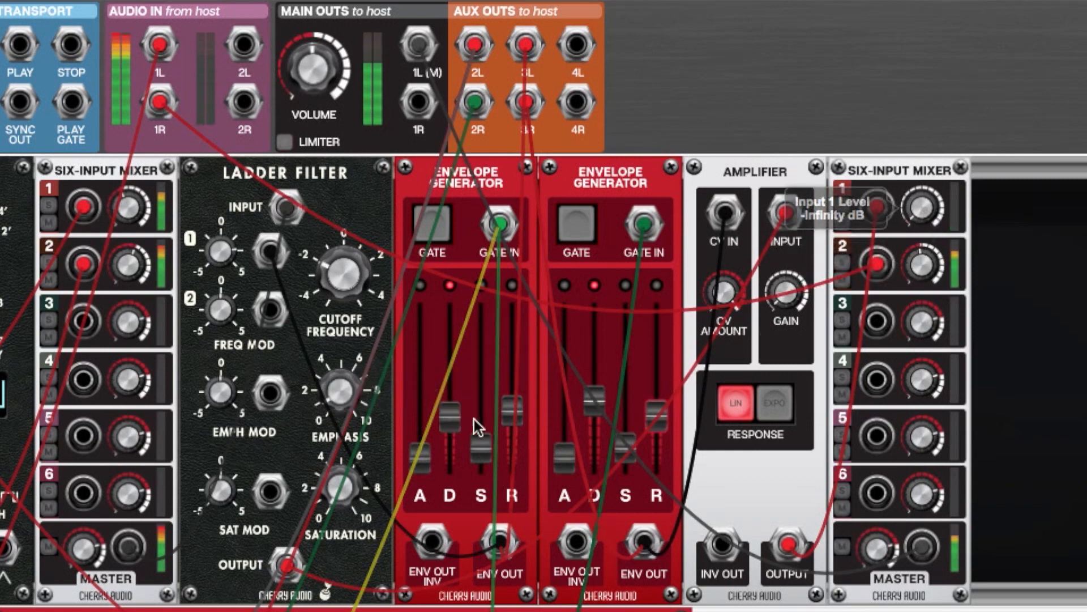
- Reshape the first Envelope Generator with a slider and reopen the Silent Way editor
{"action": "left_click_drag", "start_coordinate": [450, 416], "coordinate": [450, 398]}
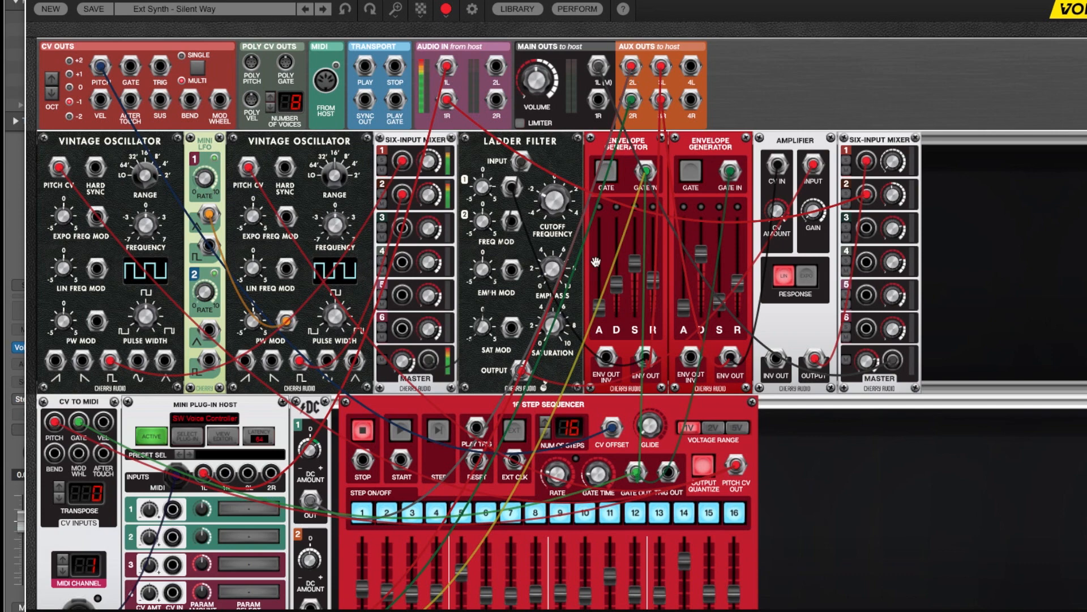
{"action": "left_click", "coordinate": [222, 435]}
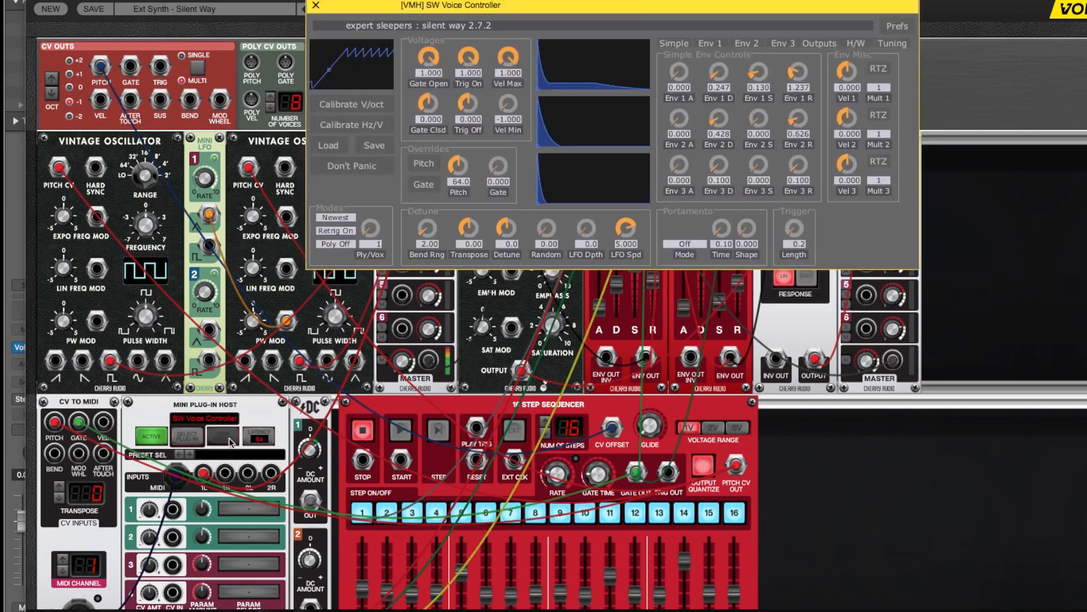